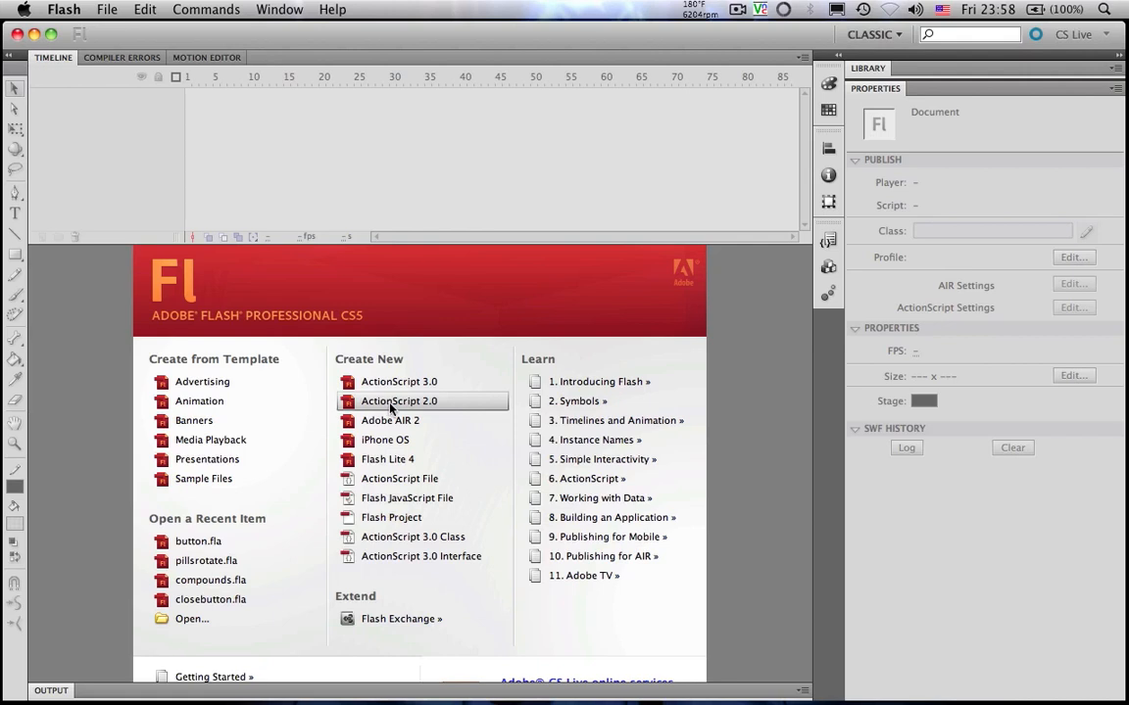
pyautogui.moveTo(397, 405)
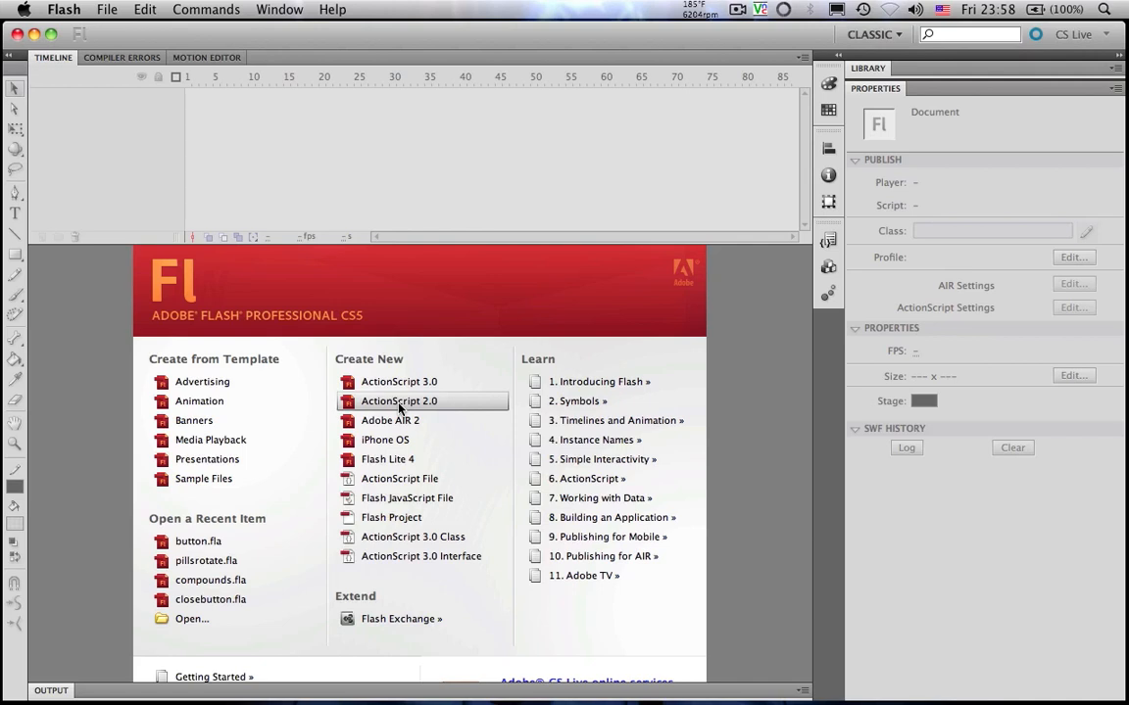
# Step: Create a new ActionScript 2.0 document from the Welcome screen
pyautogui.click(399, 400)
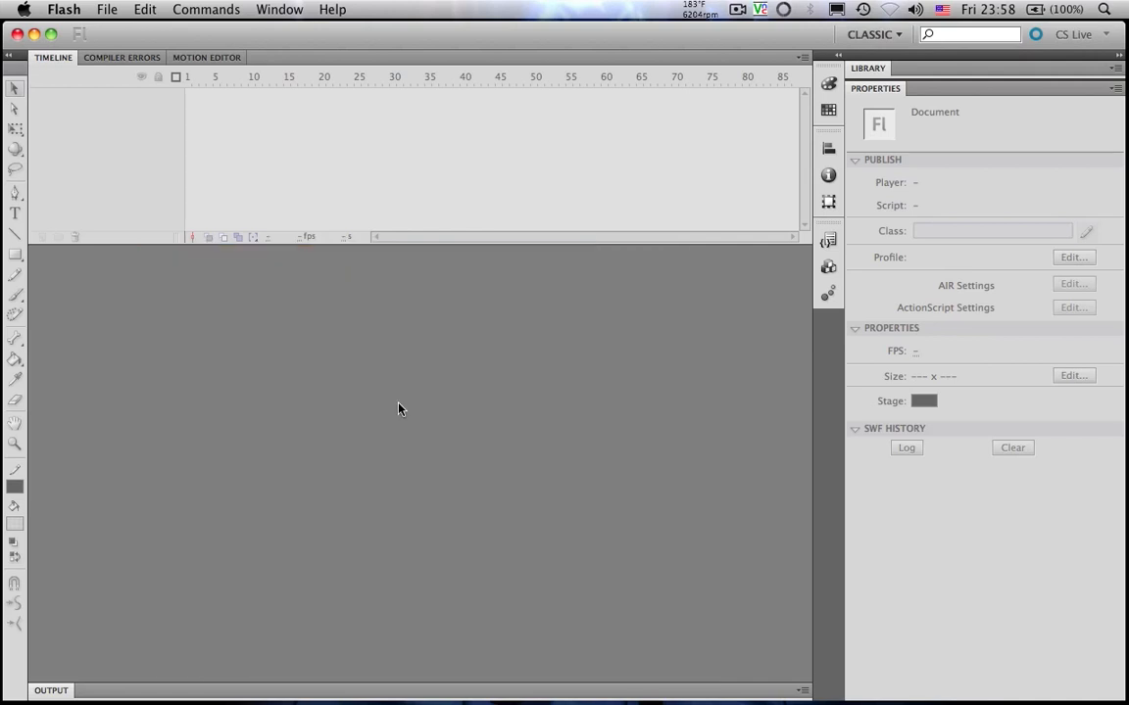
# Step: Draw a small circle with the Oval tool and convert it to movie clip Symbol 1
pyautogui.click(106, 9)
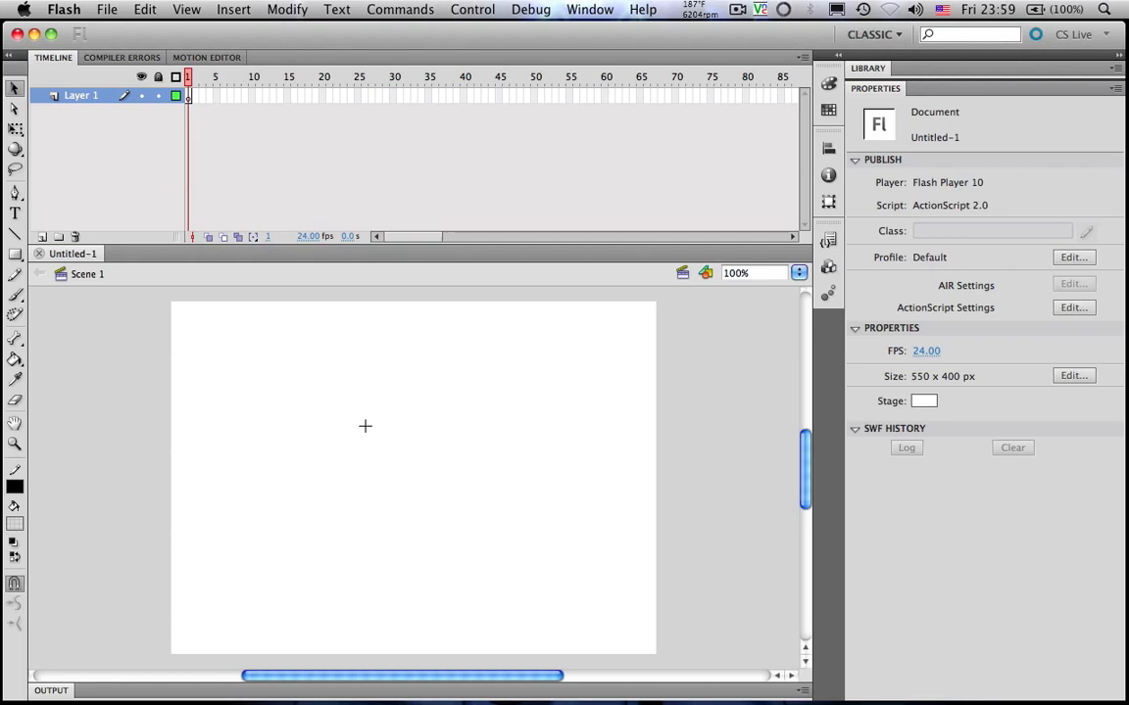
pyautogui.moveTo(364, 425); pyautogui.dragTo(422, 480)
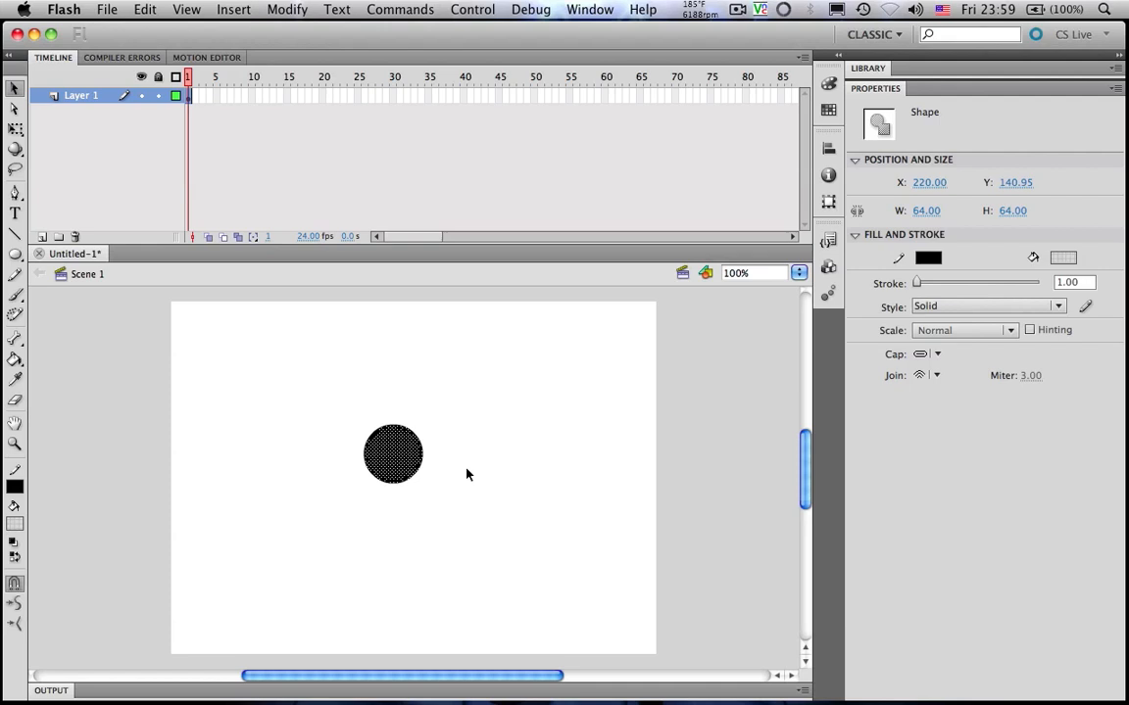
pyautogui.press('F8')
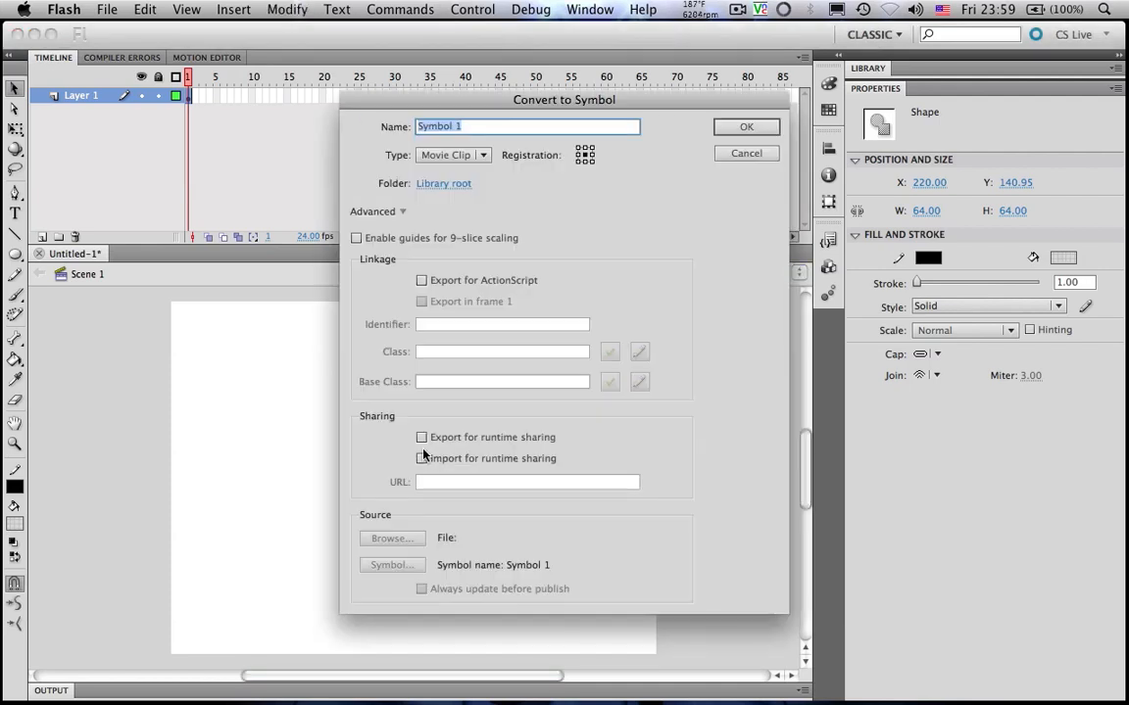
pyautogui.rightClick(392, 453)
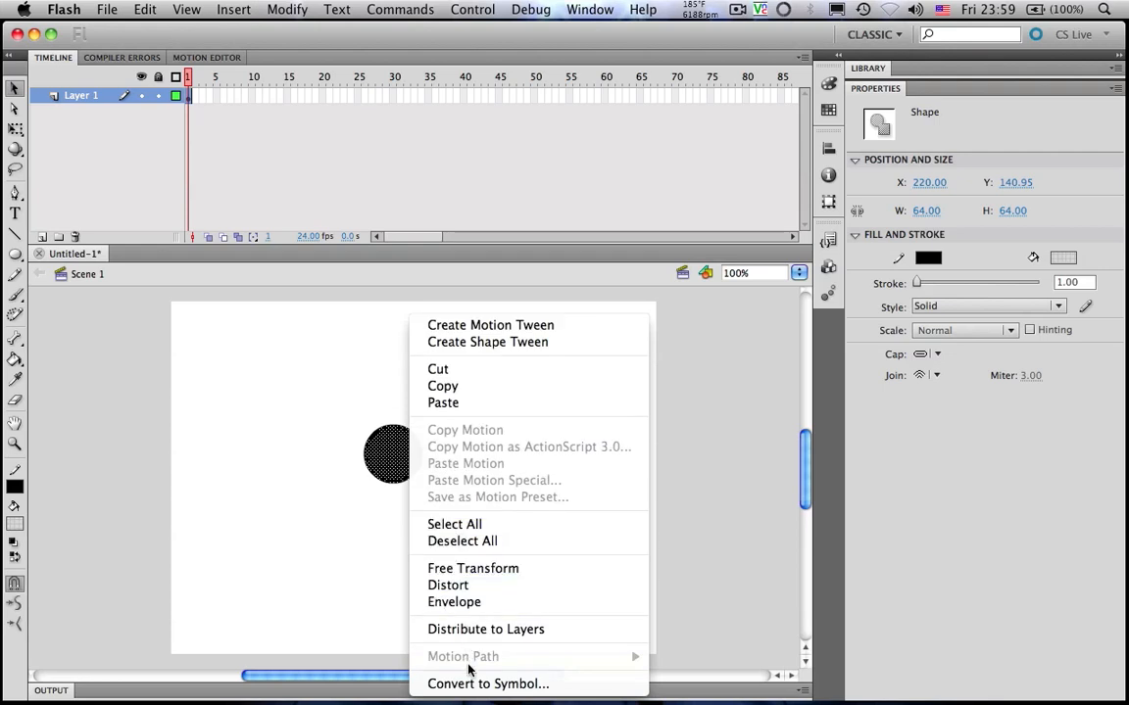
pyautogui.click(487, 684)
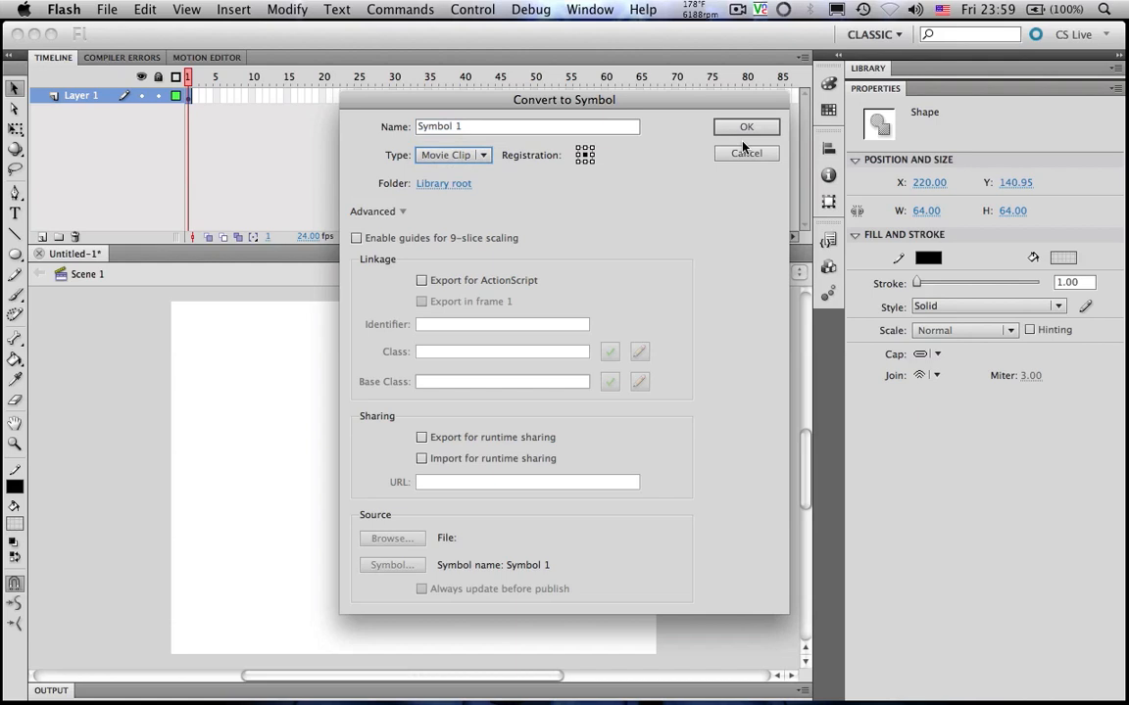
pyautogui.click(747, 127)
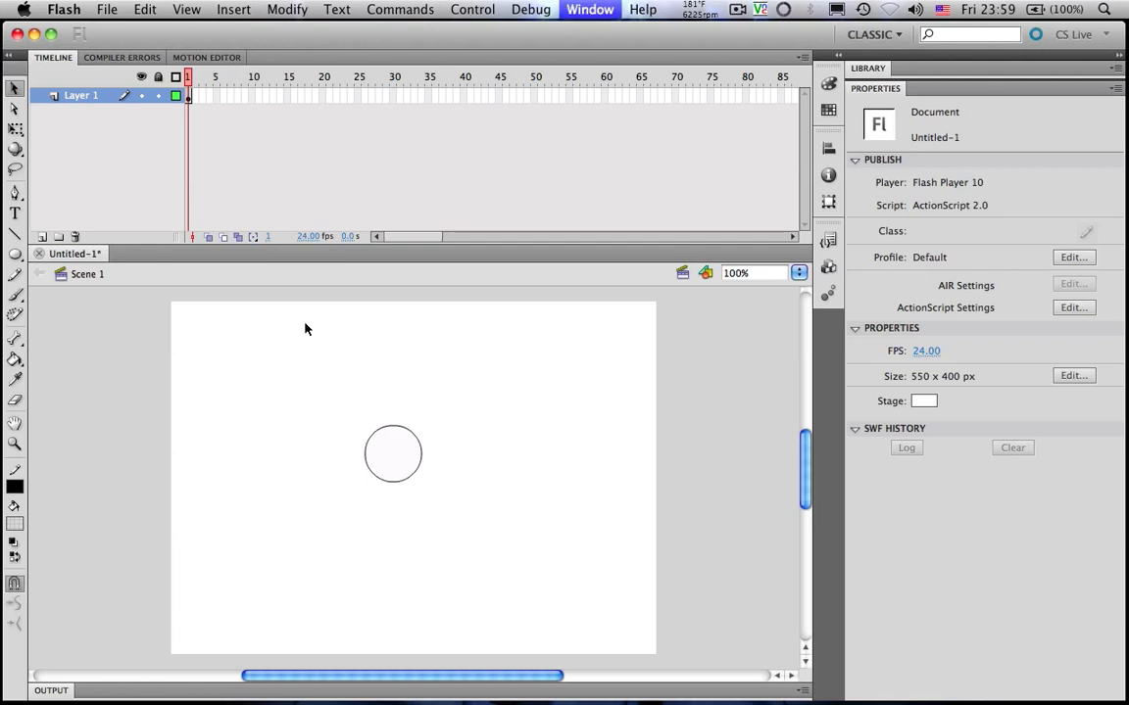
# Step: Add an import flash.filters.BlurFilter line to the frame script
pyautogui.press('F9')
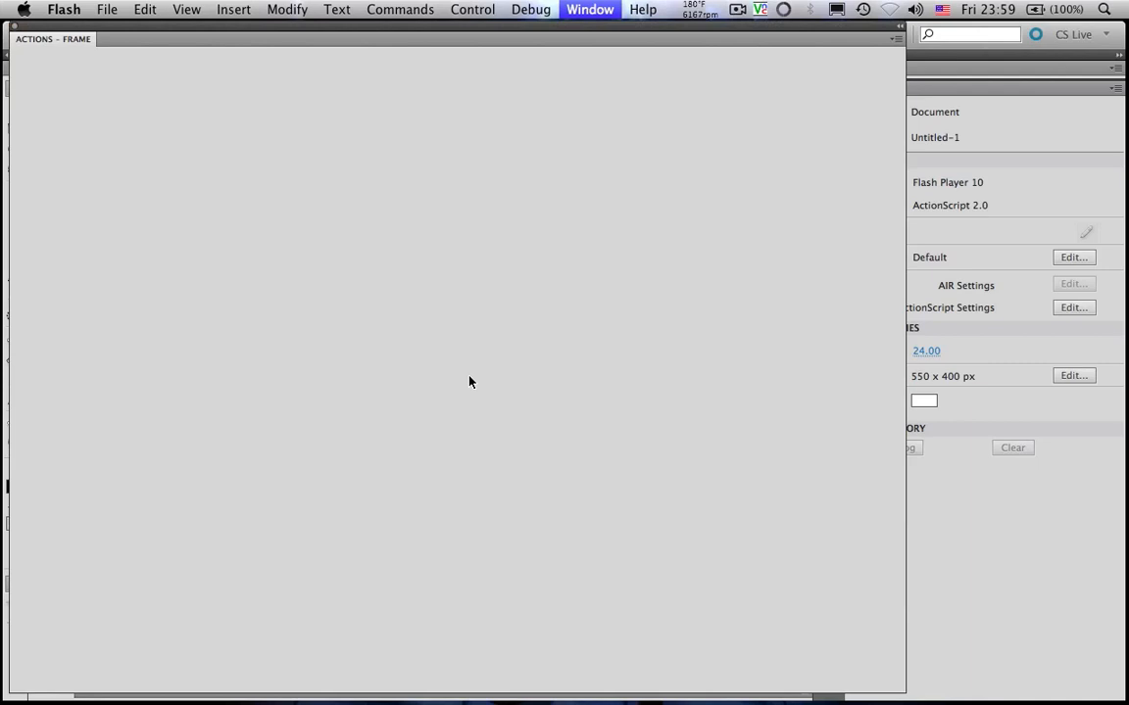
pyautogui.click(53, 39)
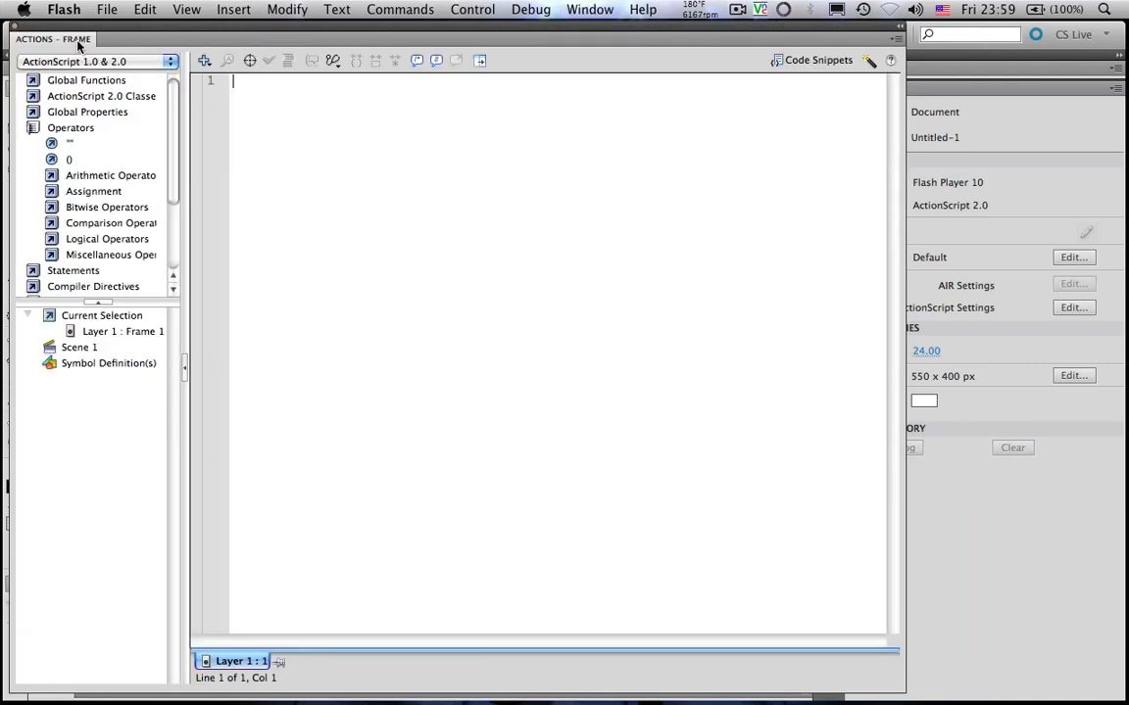
pyautogui.moveTo(382, 184)
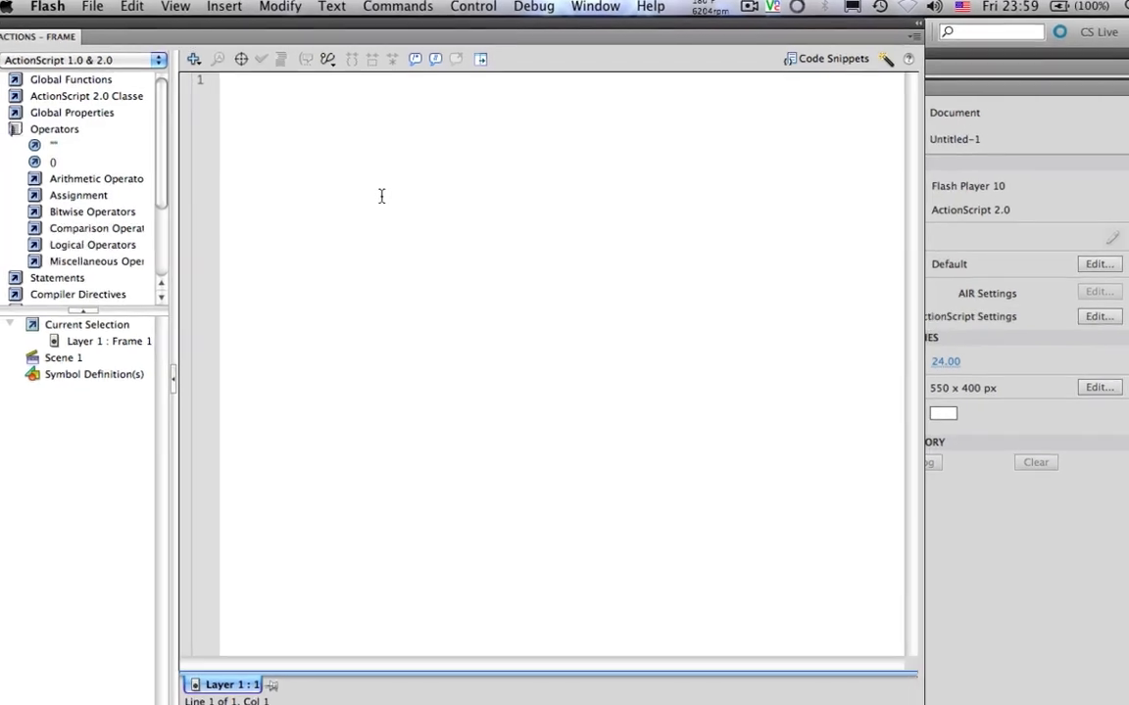
pyautogui.write('import')
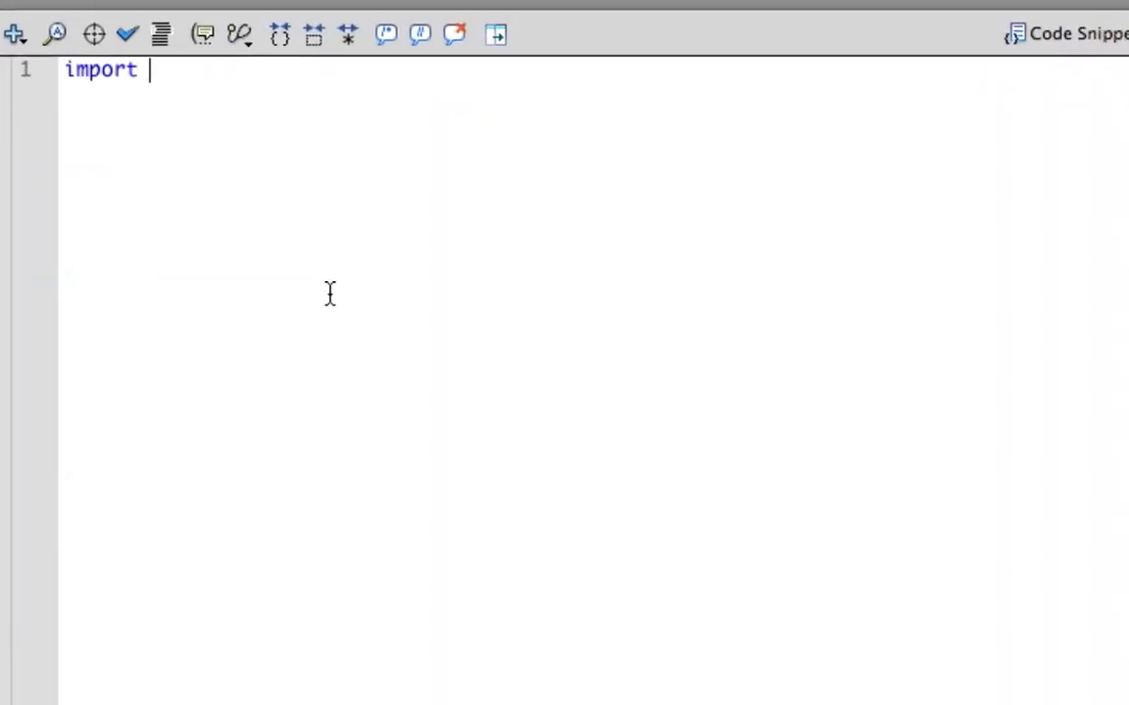
pyautogui.write('flash.filters')
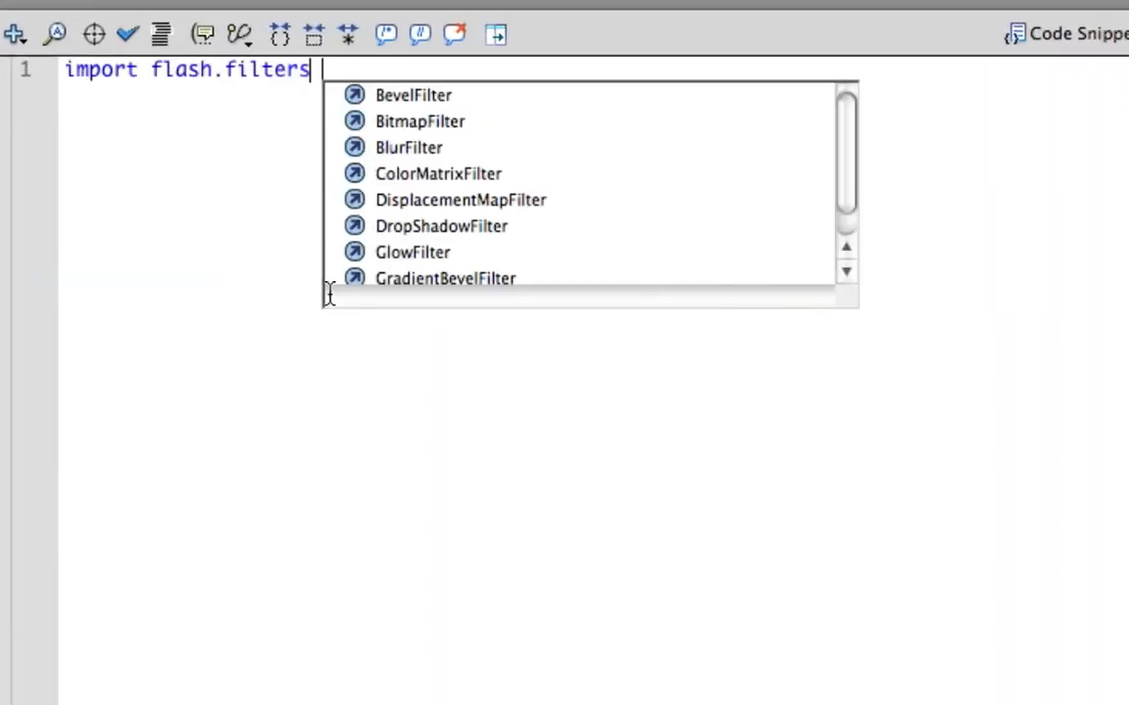
pyautogui.doubleClick(409, 147)
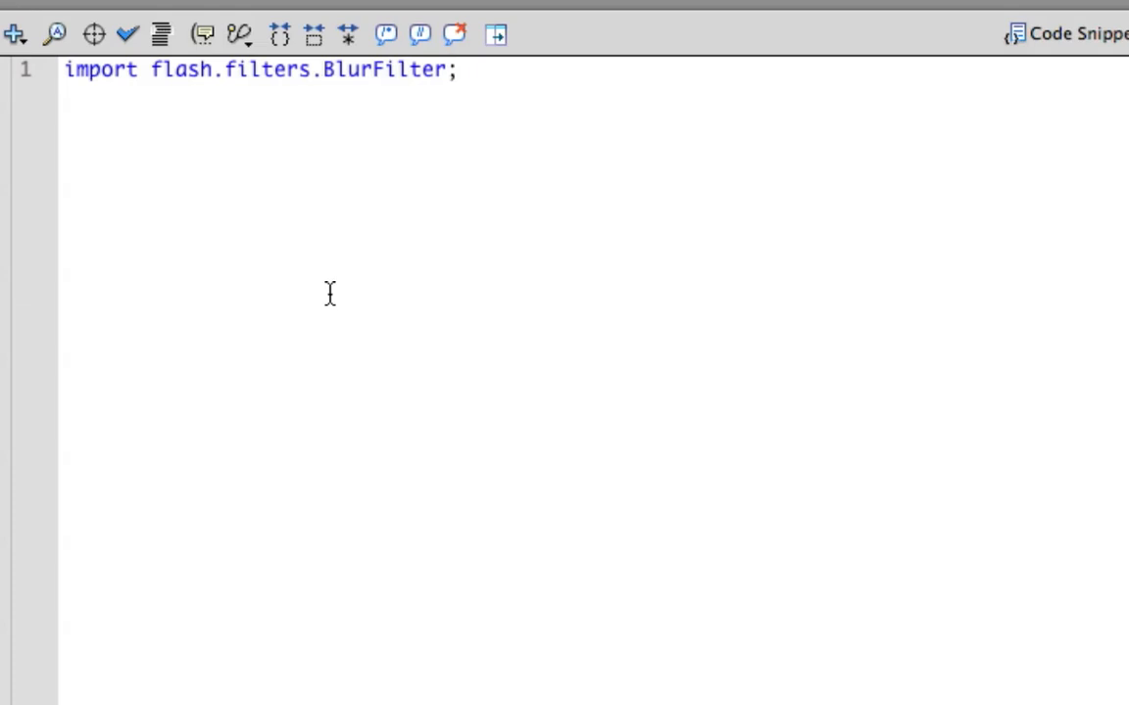
# Step: Below the import, declare var blur:BlurFilter = new BlurFilter(5, 5, 4)
pyautogui.click(457, 70)
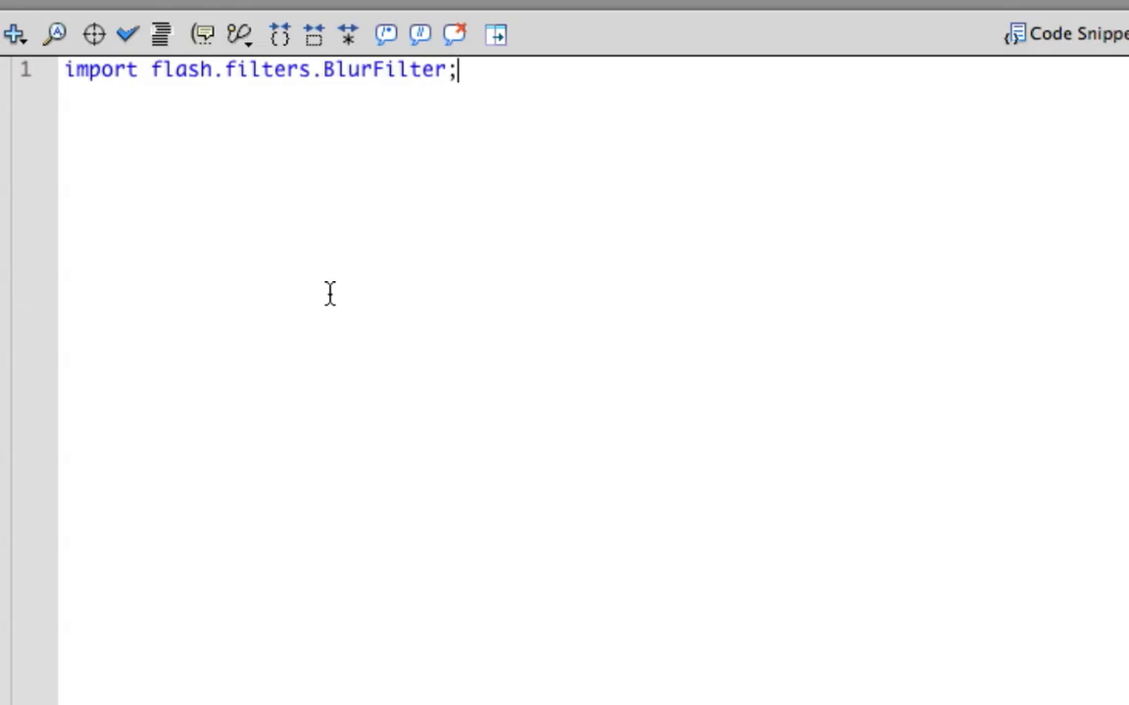
pyautogui.press('enter')
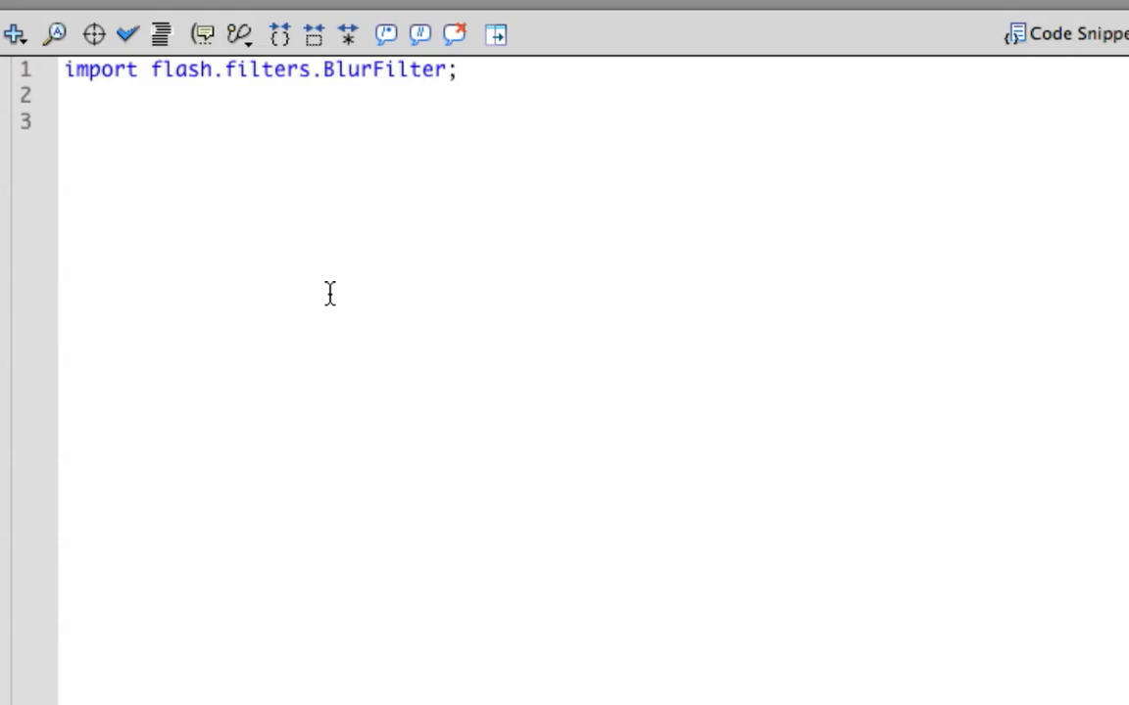
pyautogui.write('var')
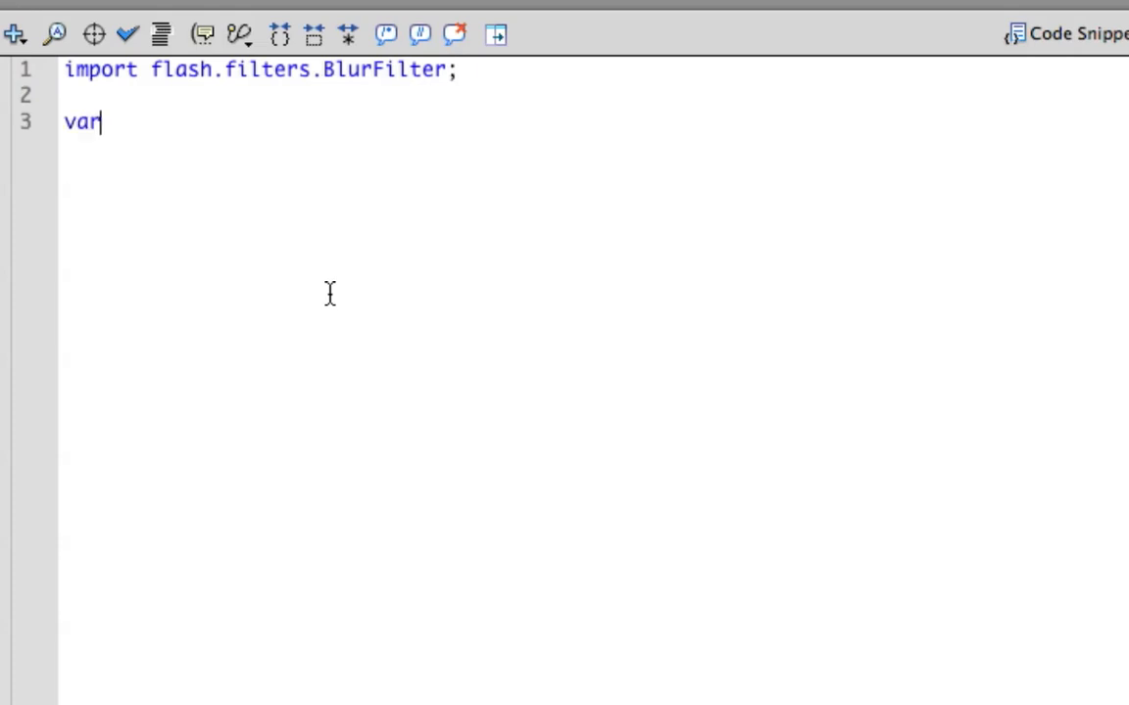
pyautogui.write('bl')
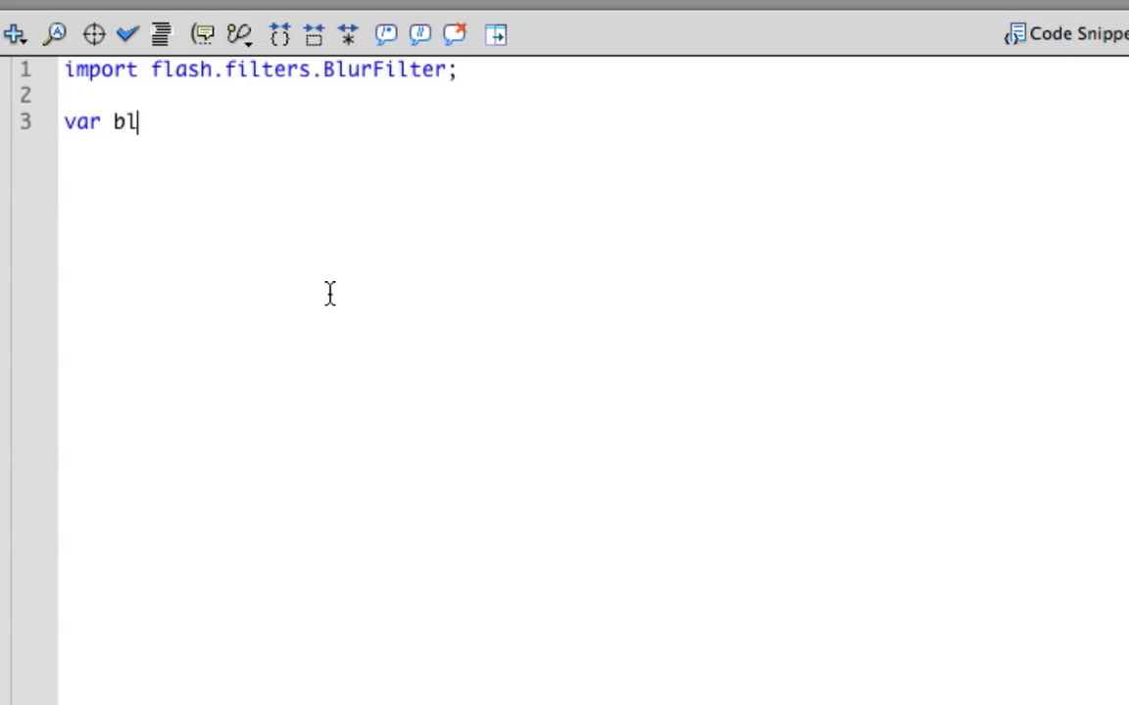
pyautogui.write('ur:BlurFilter = new BlurFilter(')
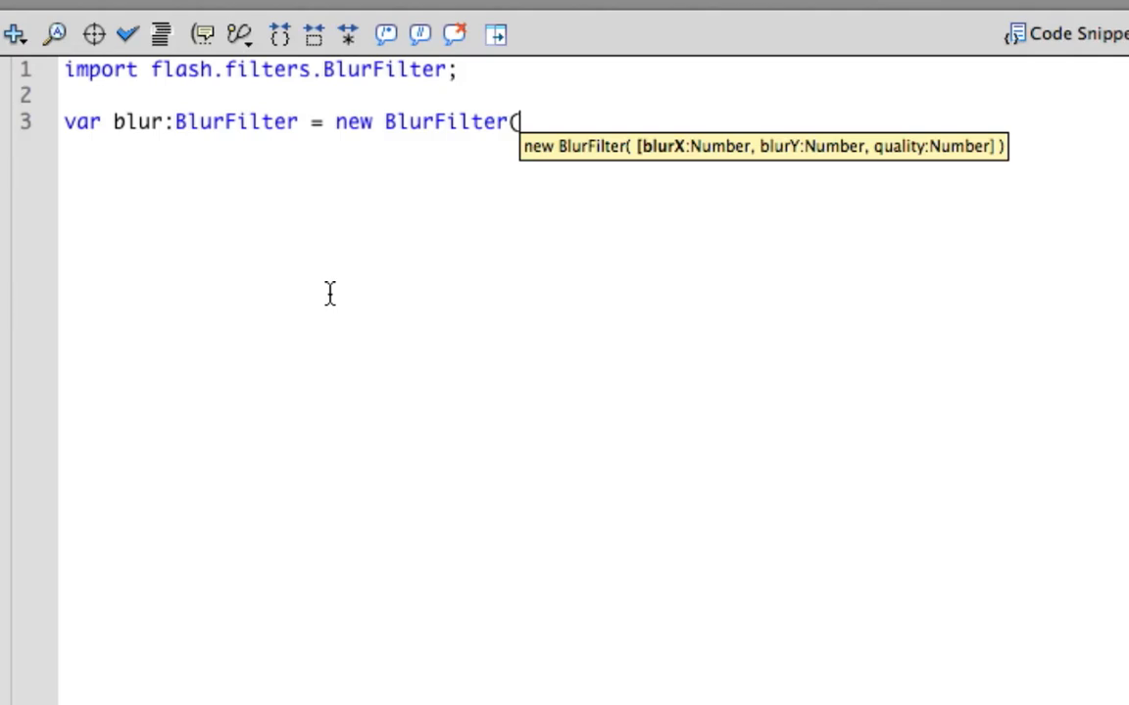
pyautogui.write('5, 5')
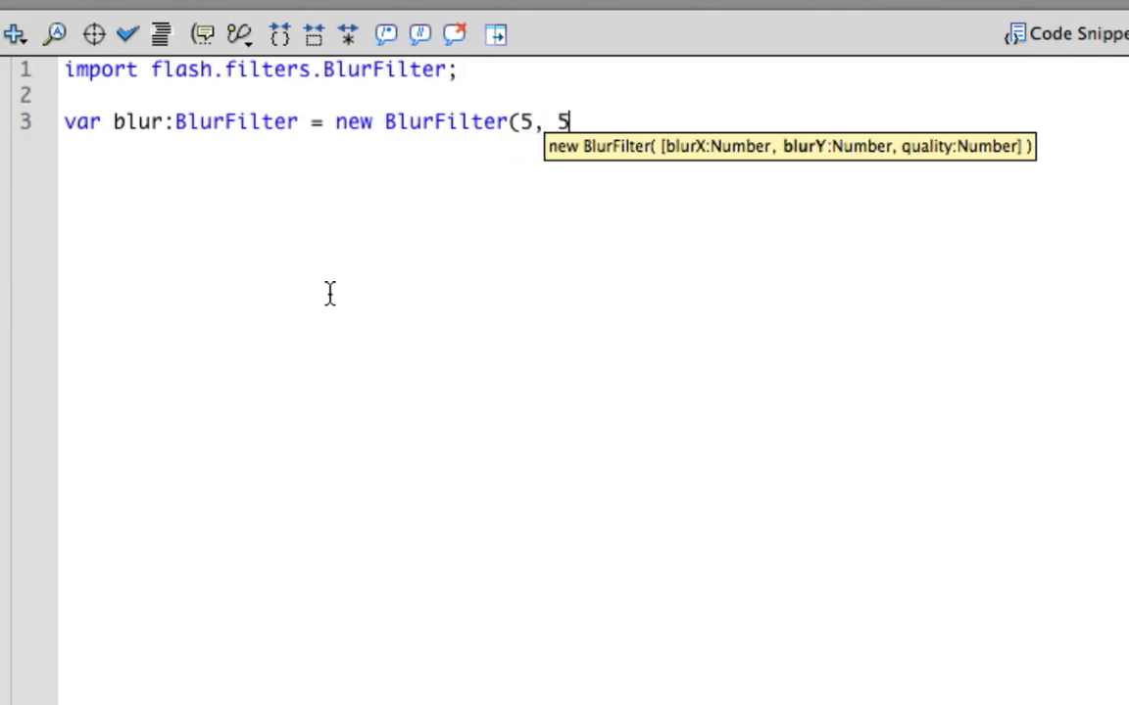
pyautogui.write(', 4')
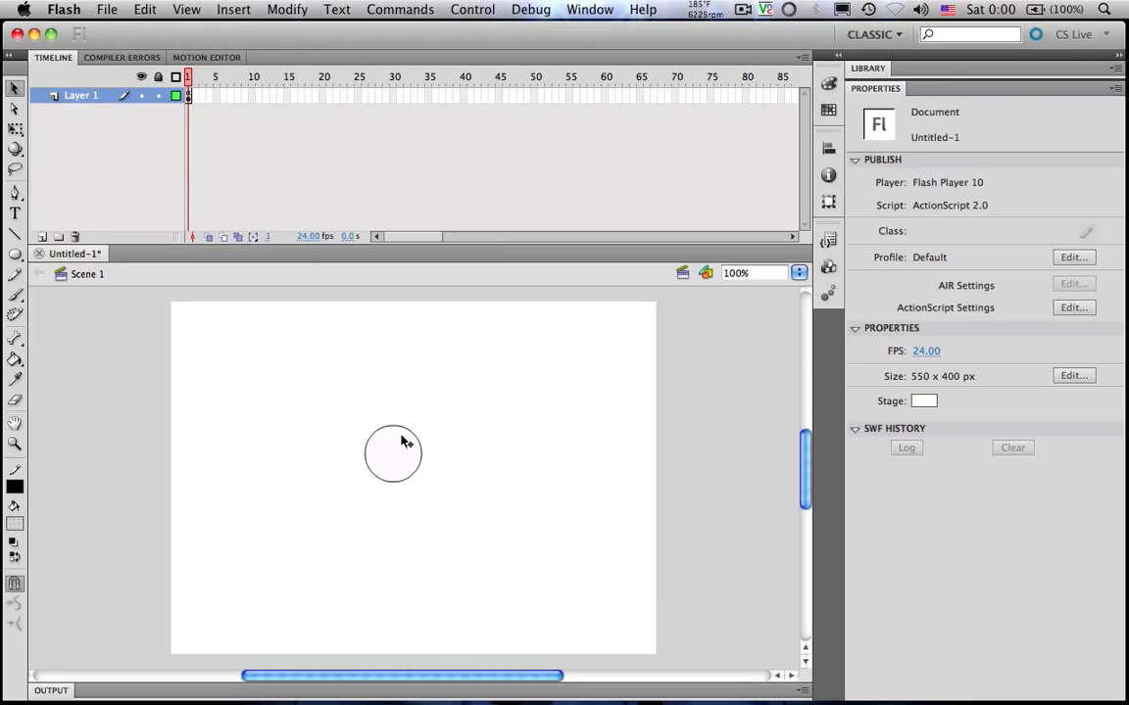
# Step: Select the circle movie clip and name its instance ball
pyautogui.click(392, 453)
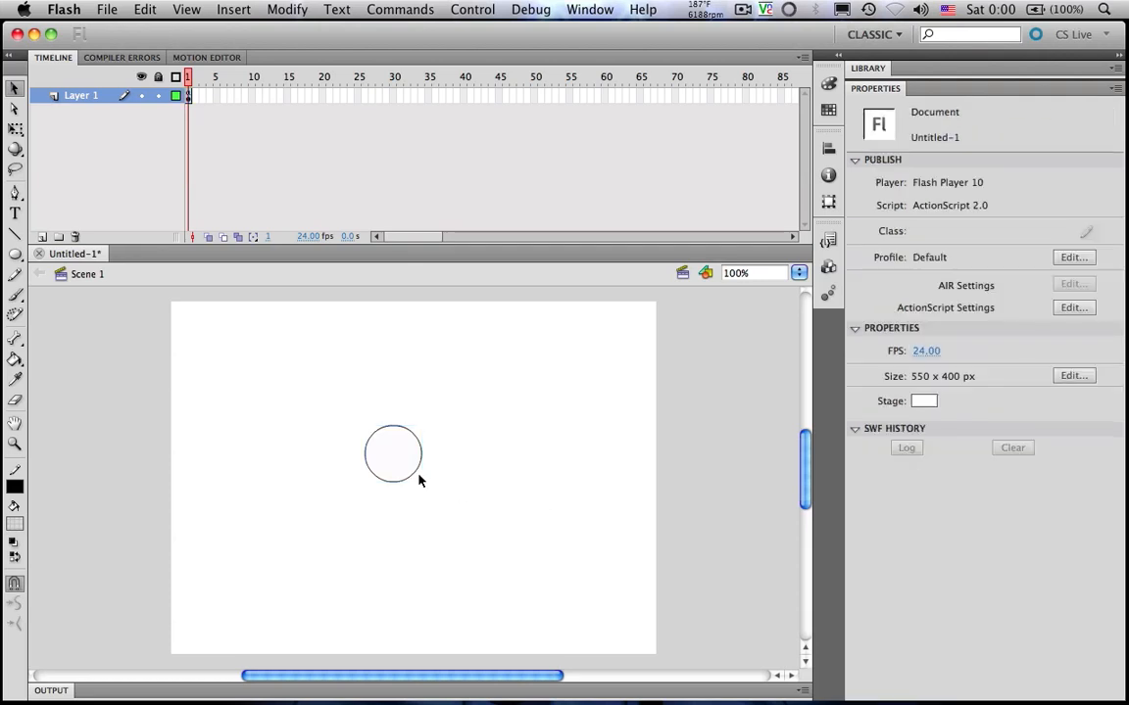
pyautogui.click(393, 454)
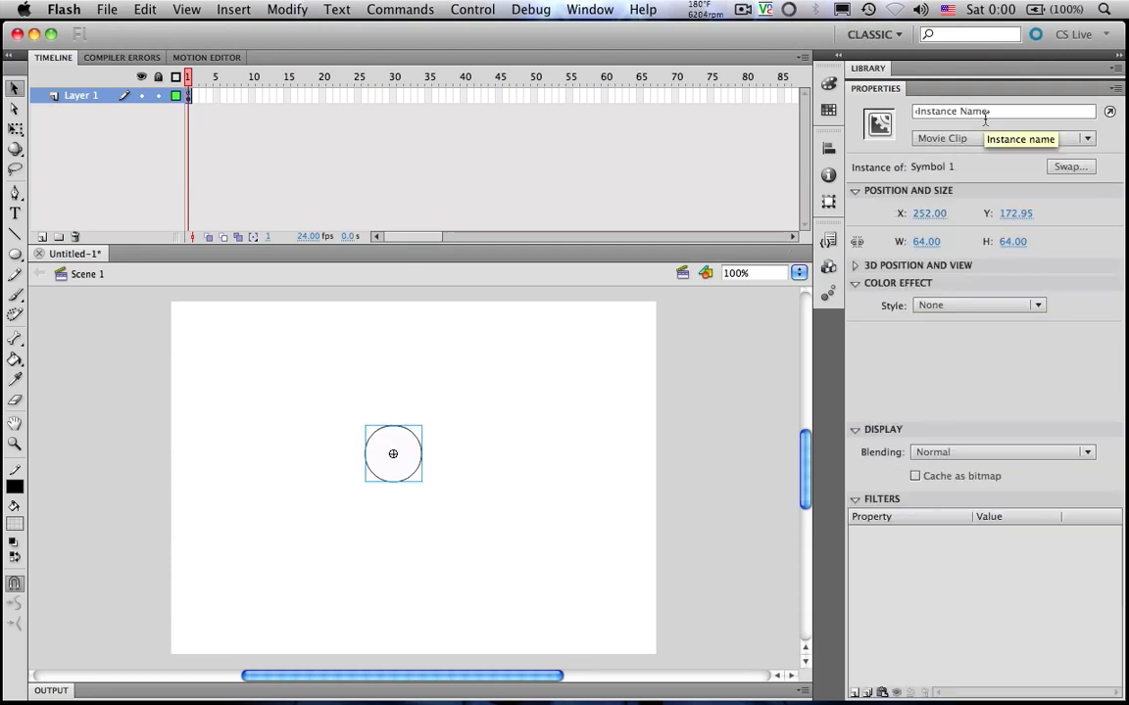
pyautogui.write('ball')
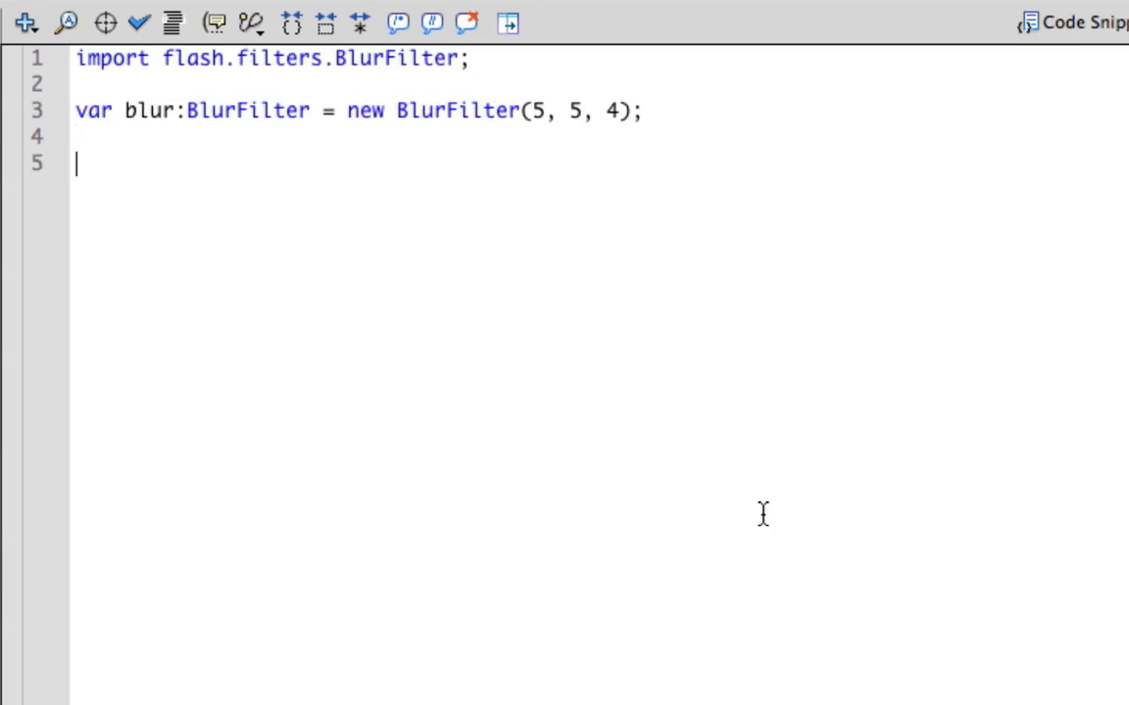
# Step: Add the line ball.filters = [blur]; to apply the blur to ball
pyautogui.write('ball')
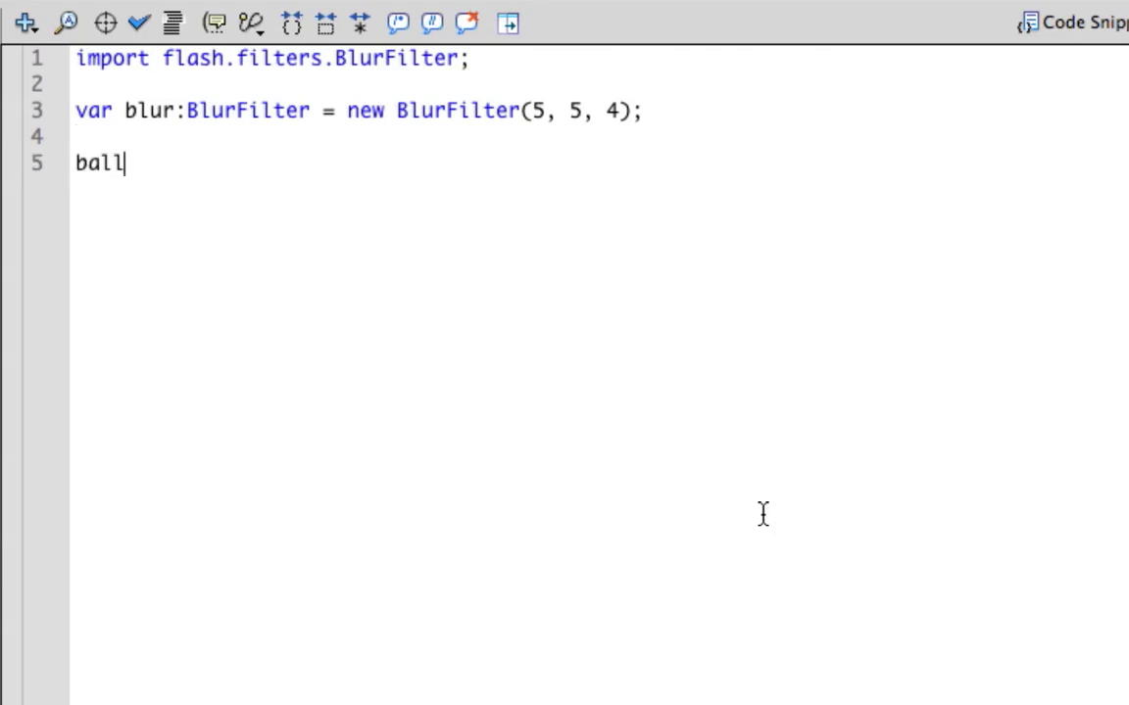
pyautogui.write('.filters')
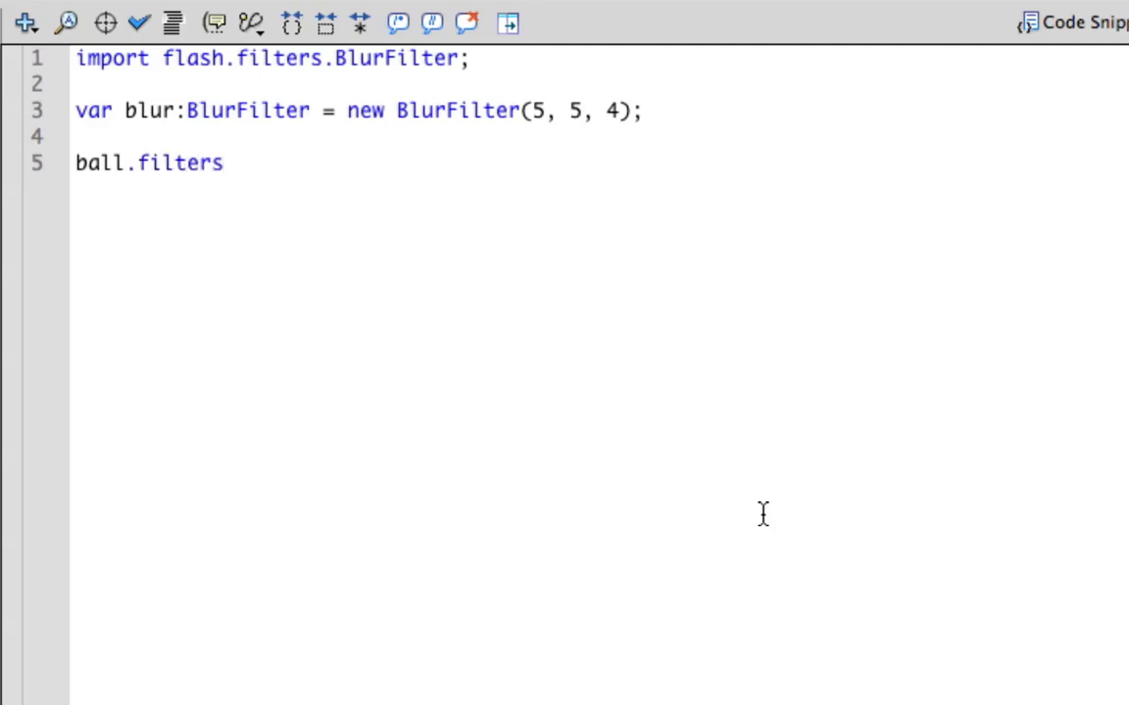
pyautogui.write('= [')
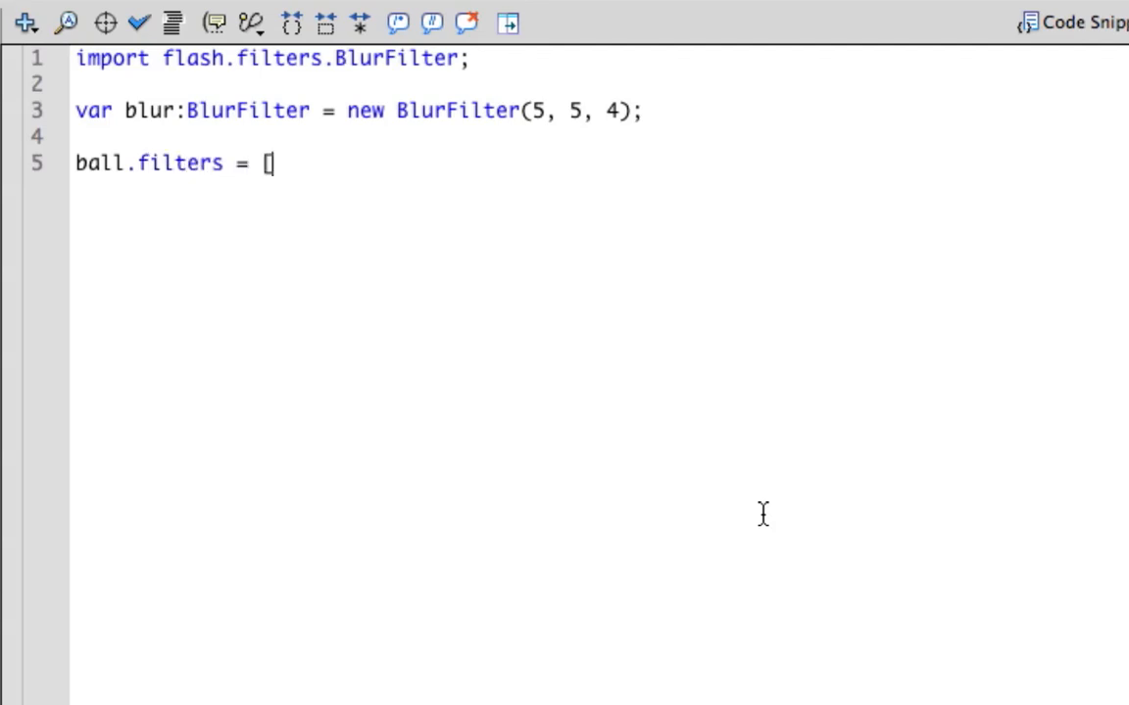
pyautogui.write('b')
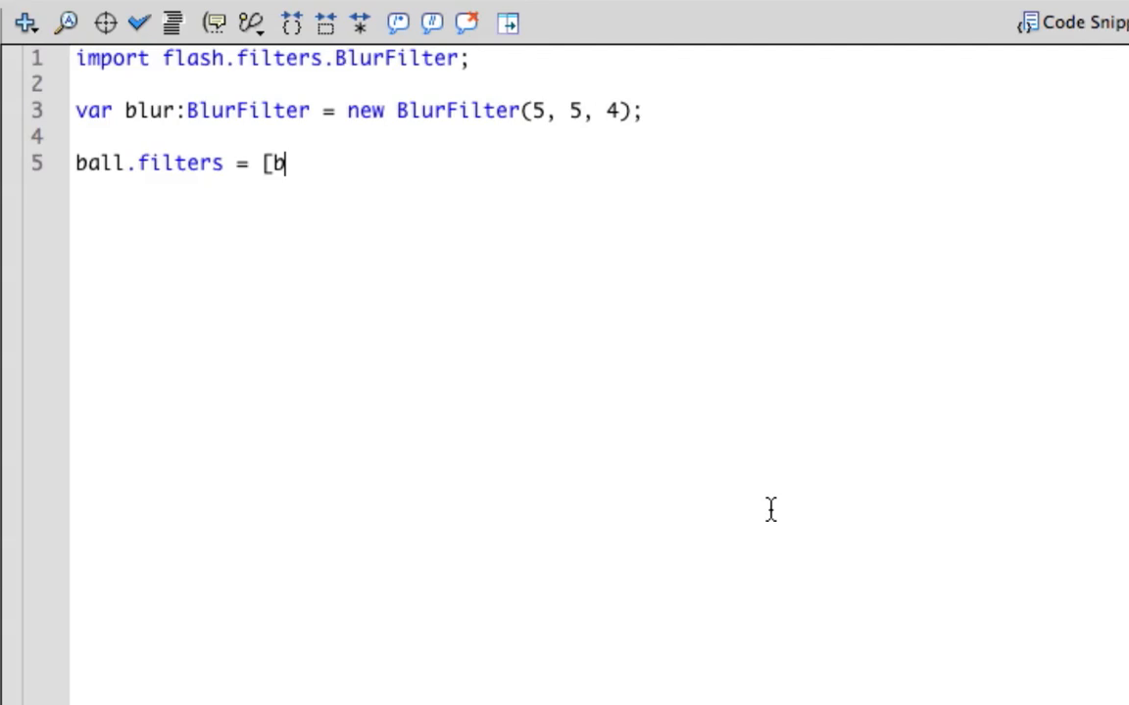
pyautogui.write('lur]')
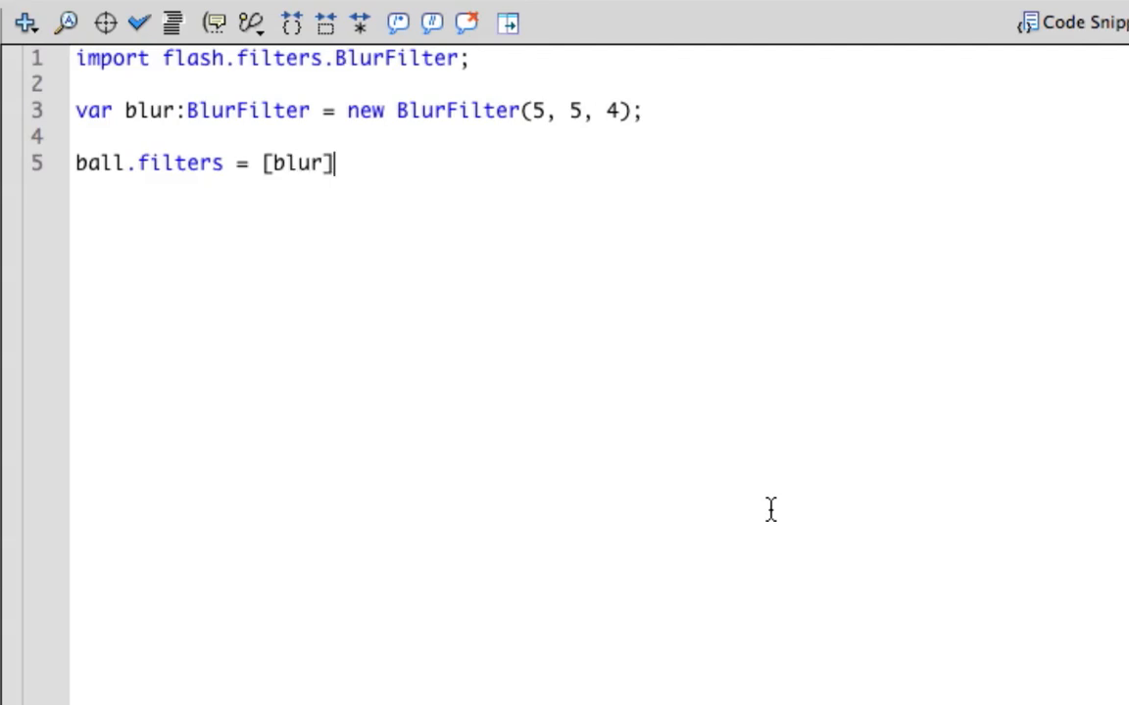
pyautogui.write(';')
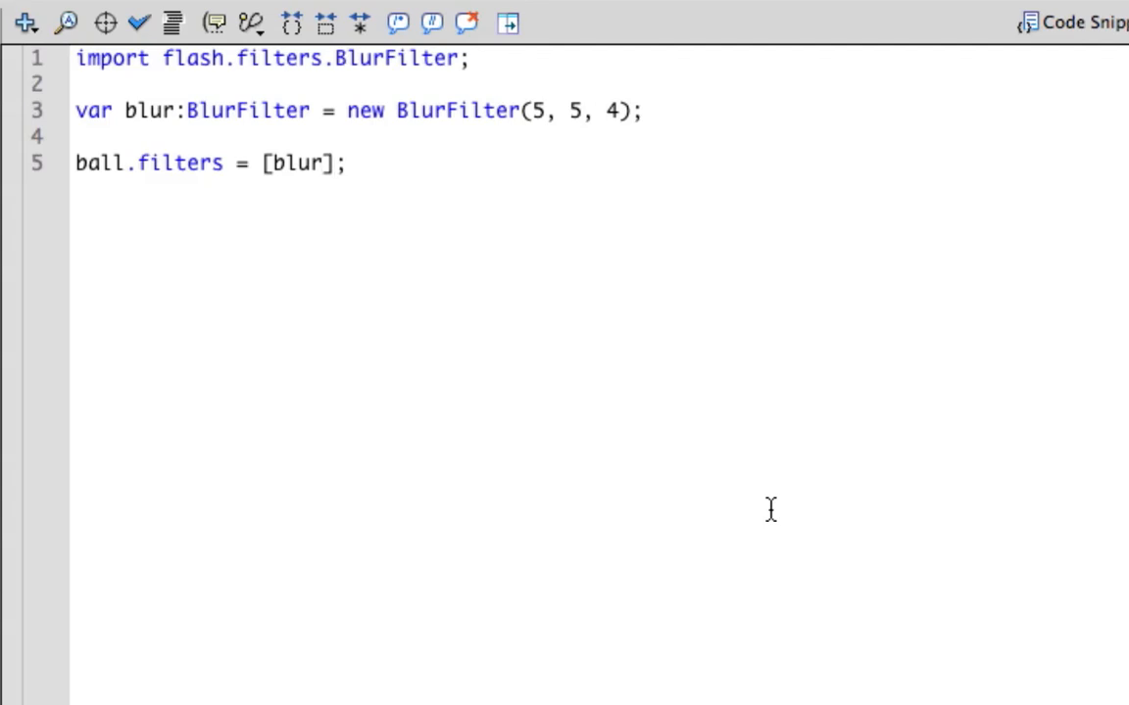
pyautogui.click(347, 162)
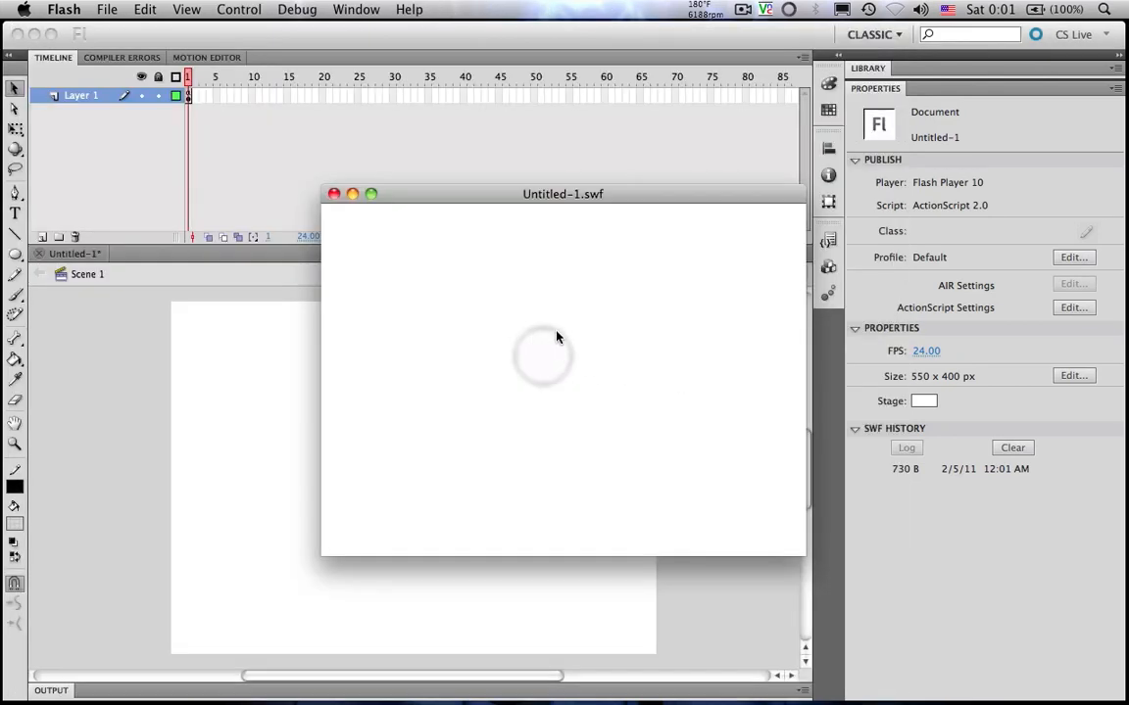
pyautogui.moveTo(519, 340)
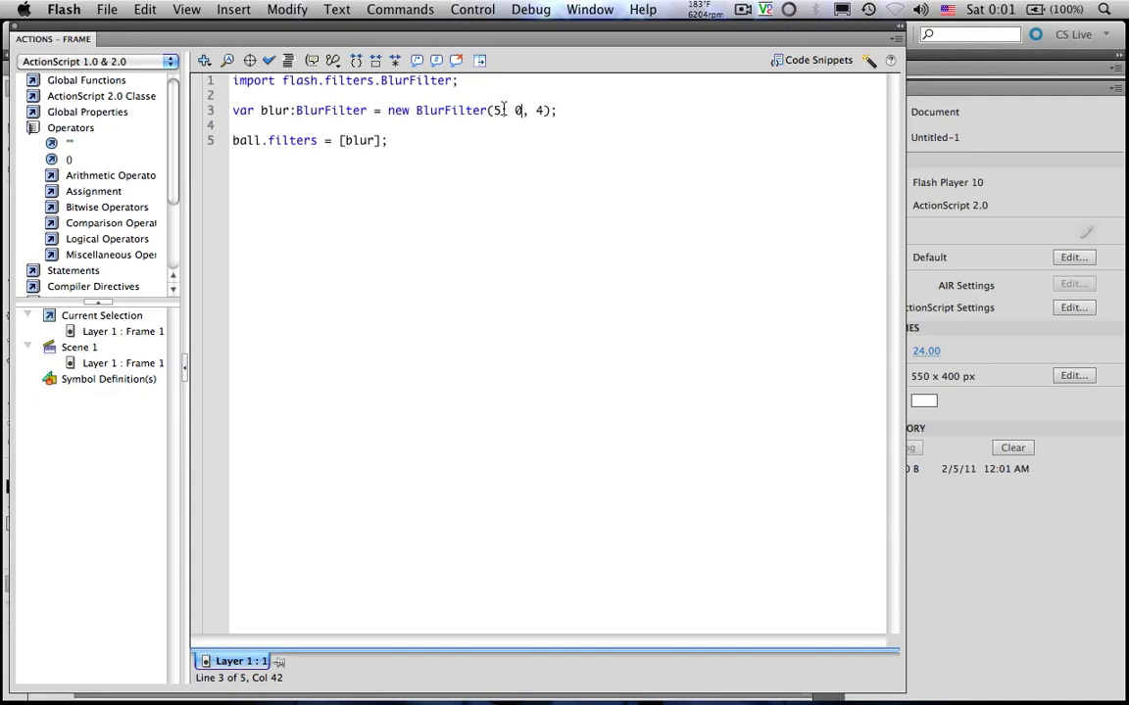
# Step: Change the BlurFilter's blurY value to 0 for horizontal-only blur
pyautogui.write('0')
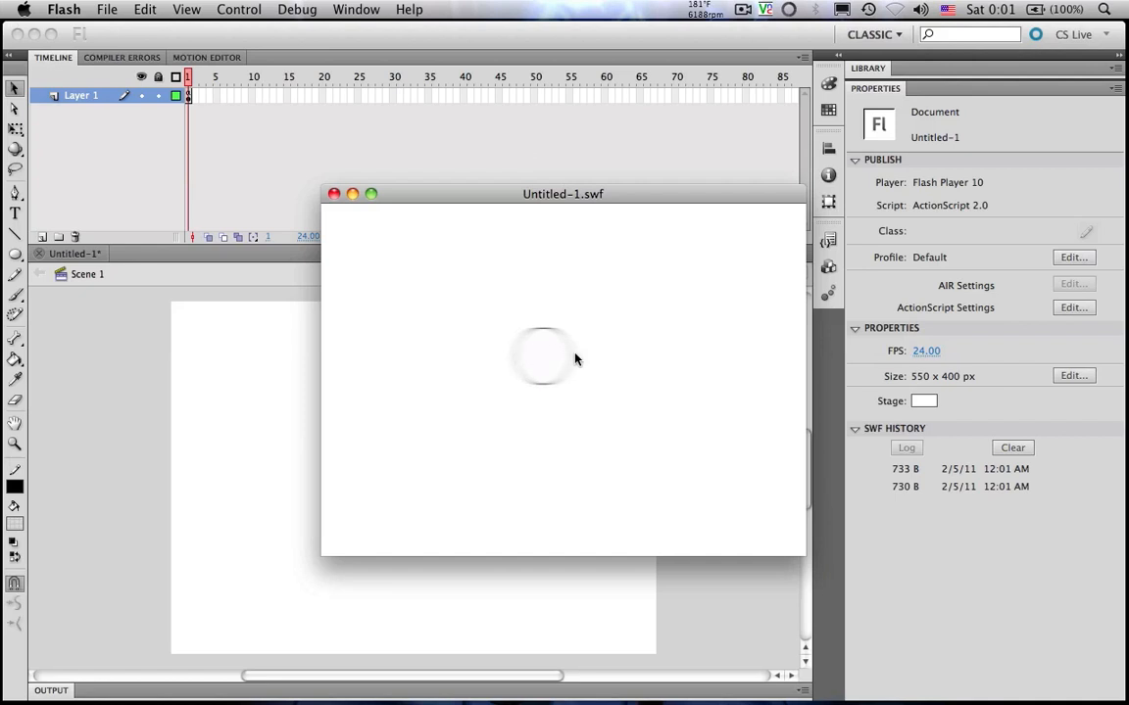
pyautogui.moveTo(585, 369)
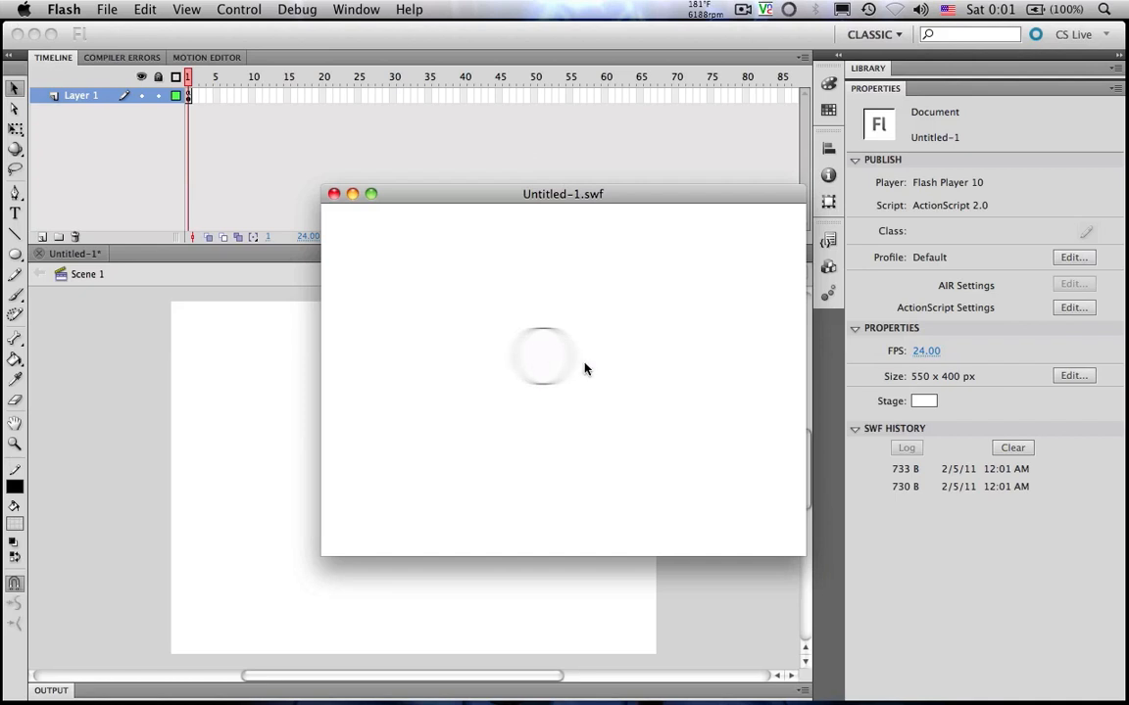